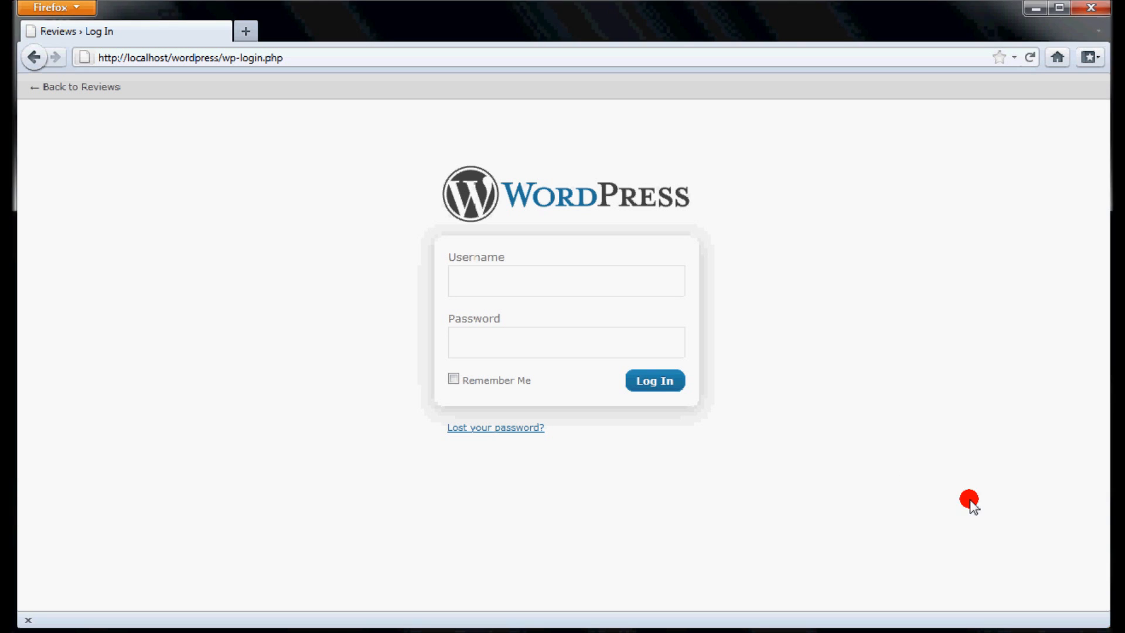
Step: Log in to the Reviews site's admin dashboard with the administrator account
left_click(182, 58)
type("WordPressAdmin")
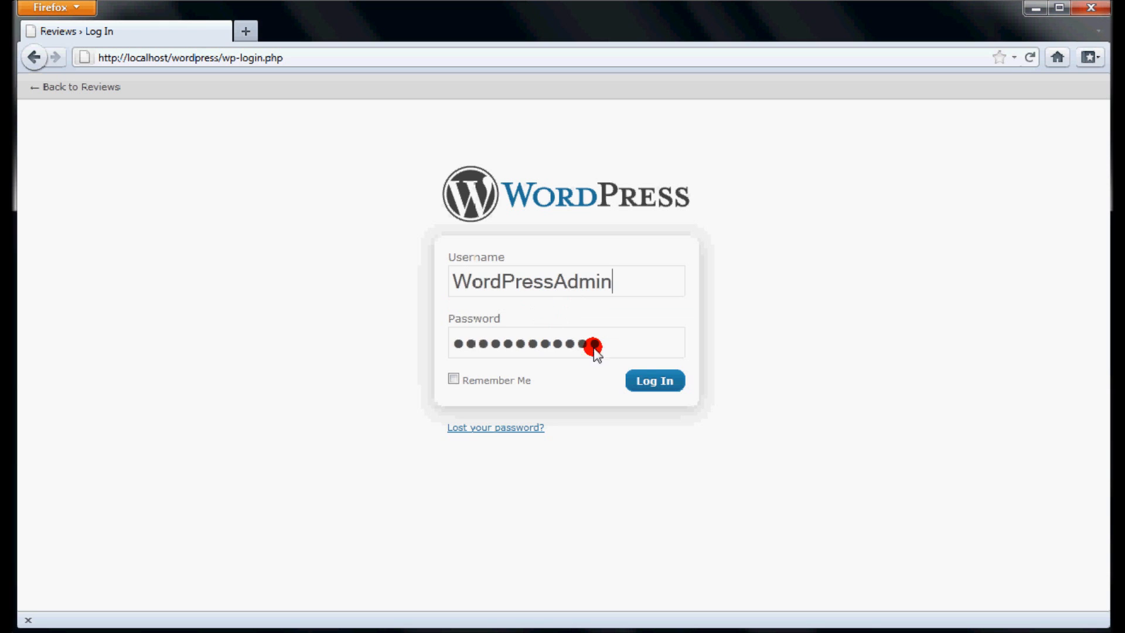
left_click(653, 379)
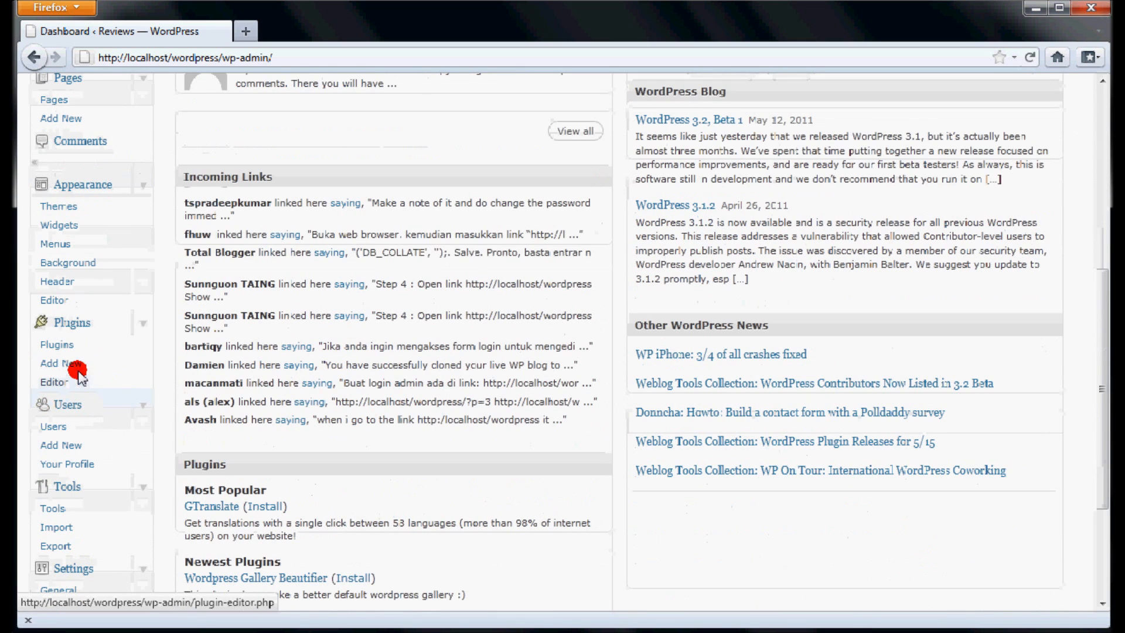
Step: Search the Add New plugin directory for 'SexyBookmarks'
left_click(60, 363)
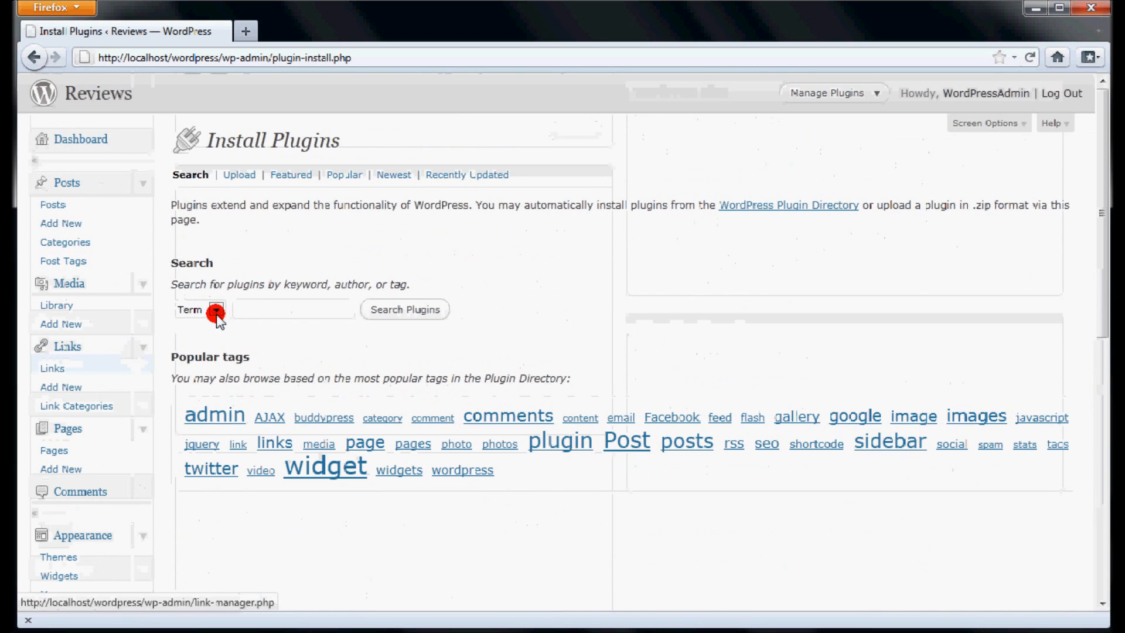
type("SexyBookmarks")
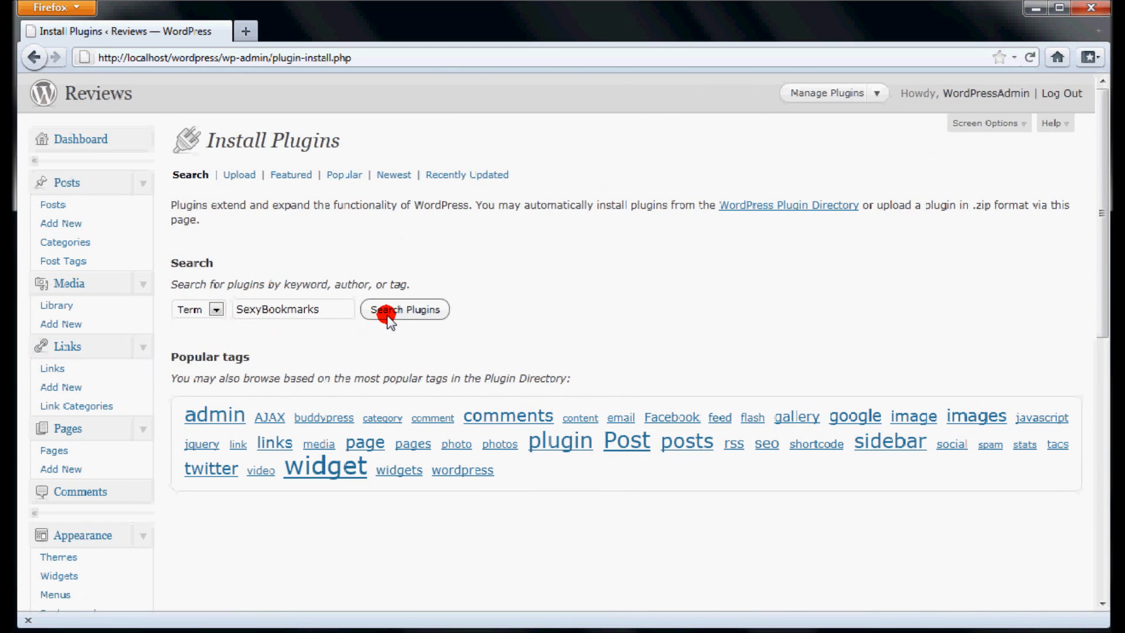
left_click(405, 309)
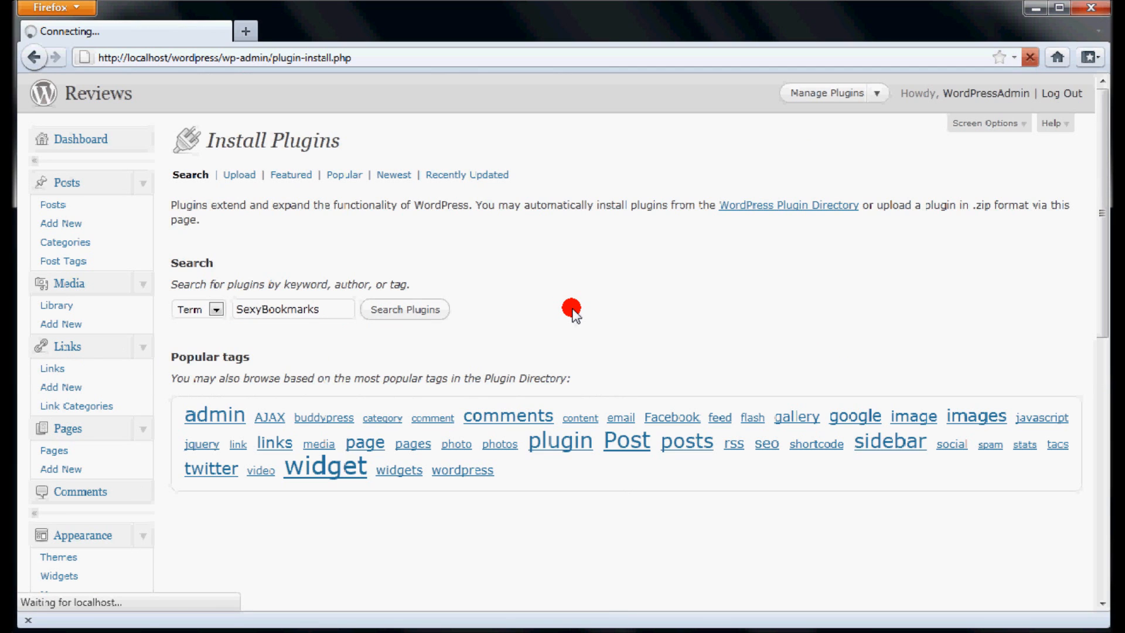
left_click(404, 309)
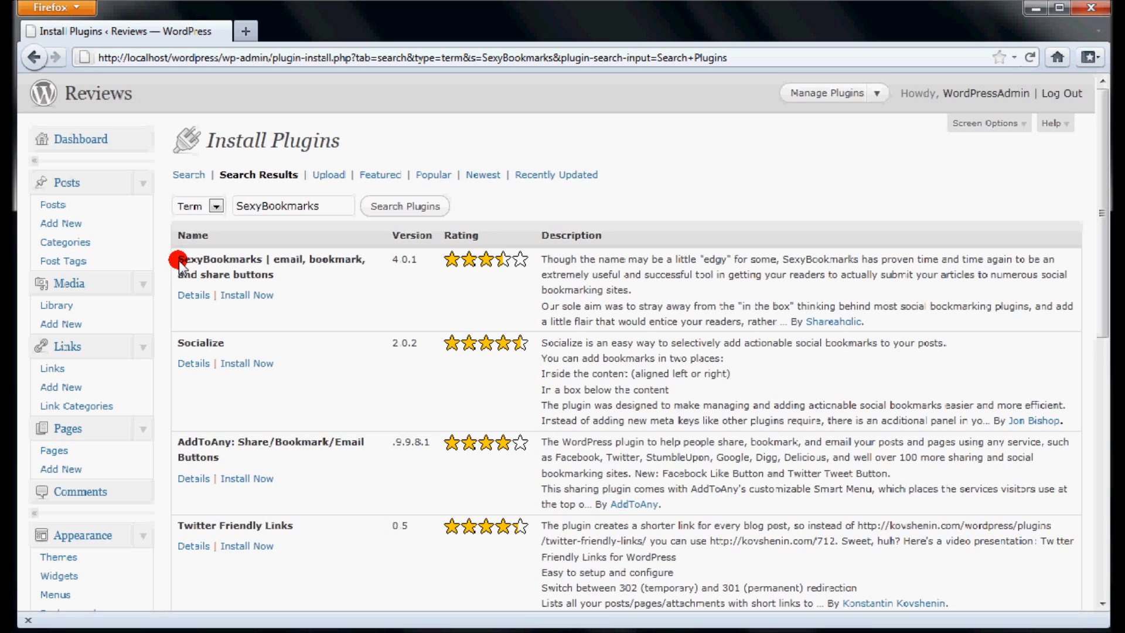
mouse_move(305, 534)
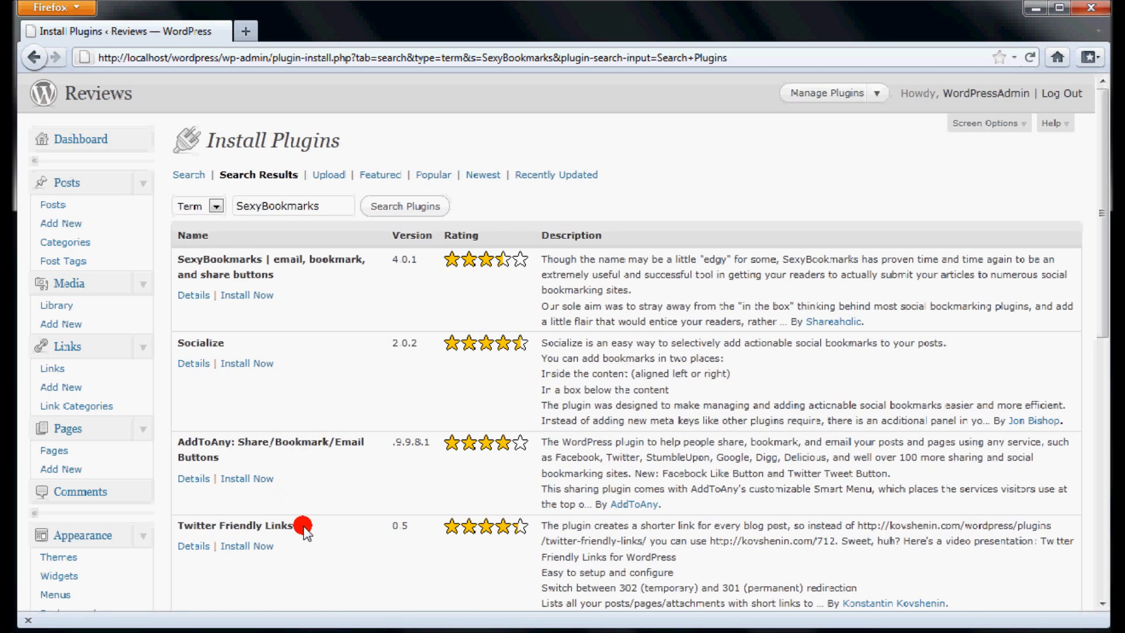
mouse_move(180, 264)
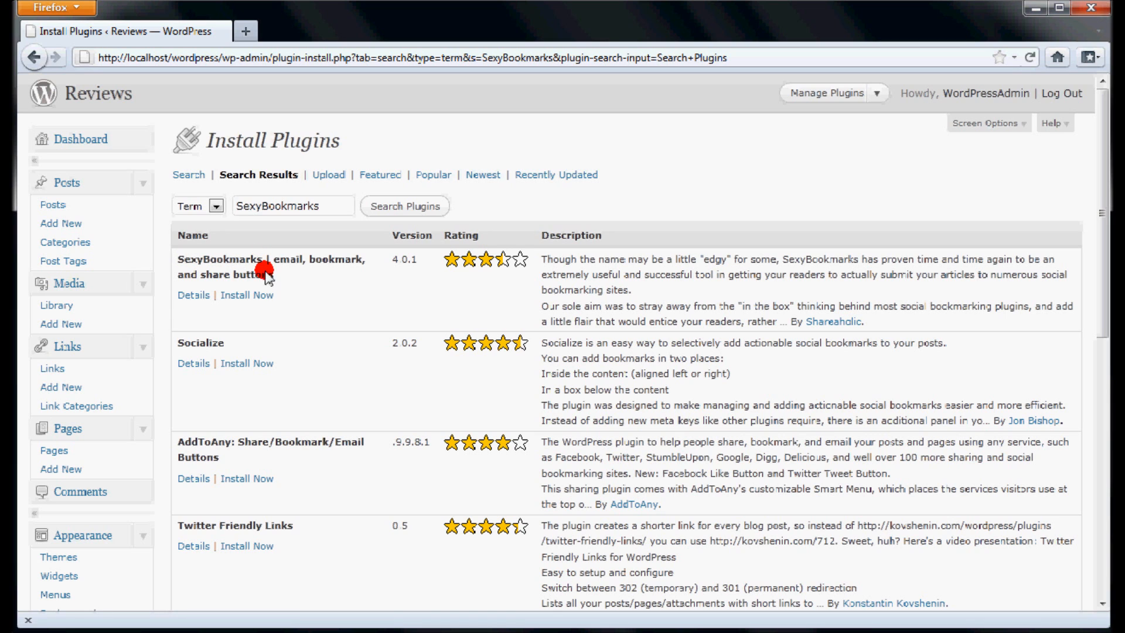
Step: Install the SexyBookmarks plugin from the search results, confirming the install
left_click(246, 296)
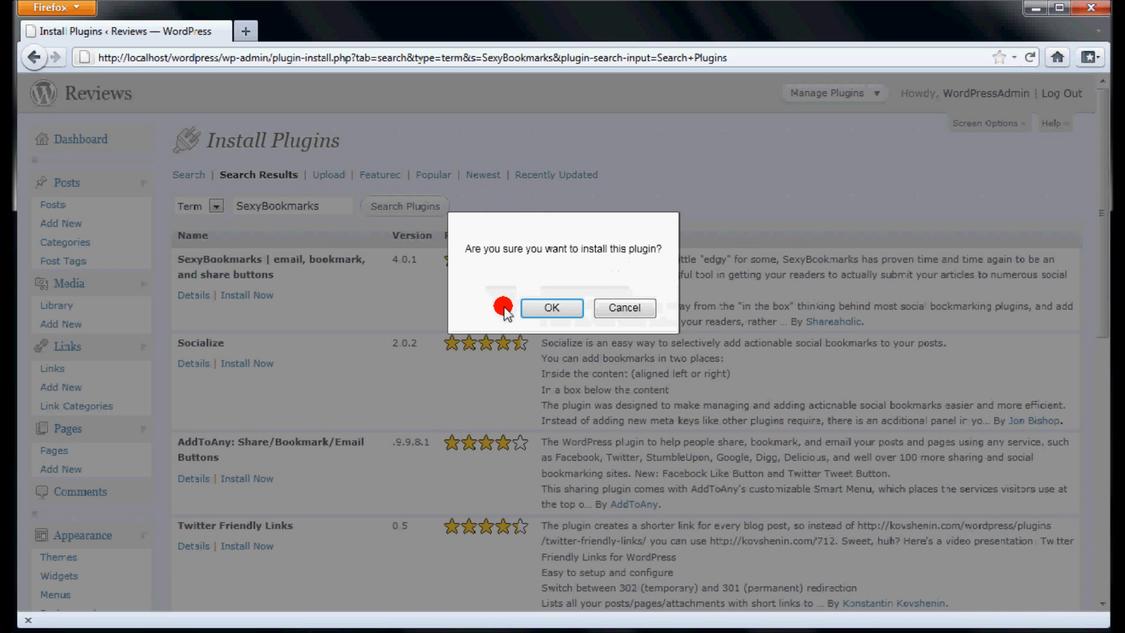
left_click(551, 308)
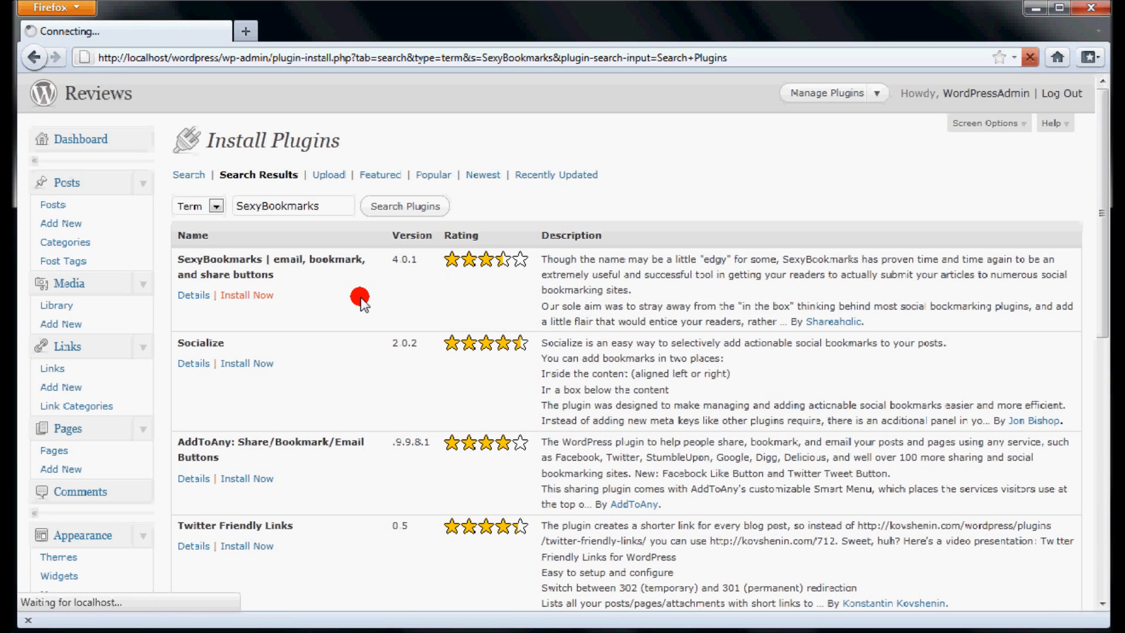
left_click(246, 296)
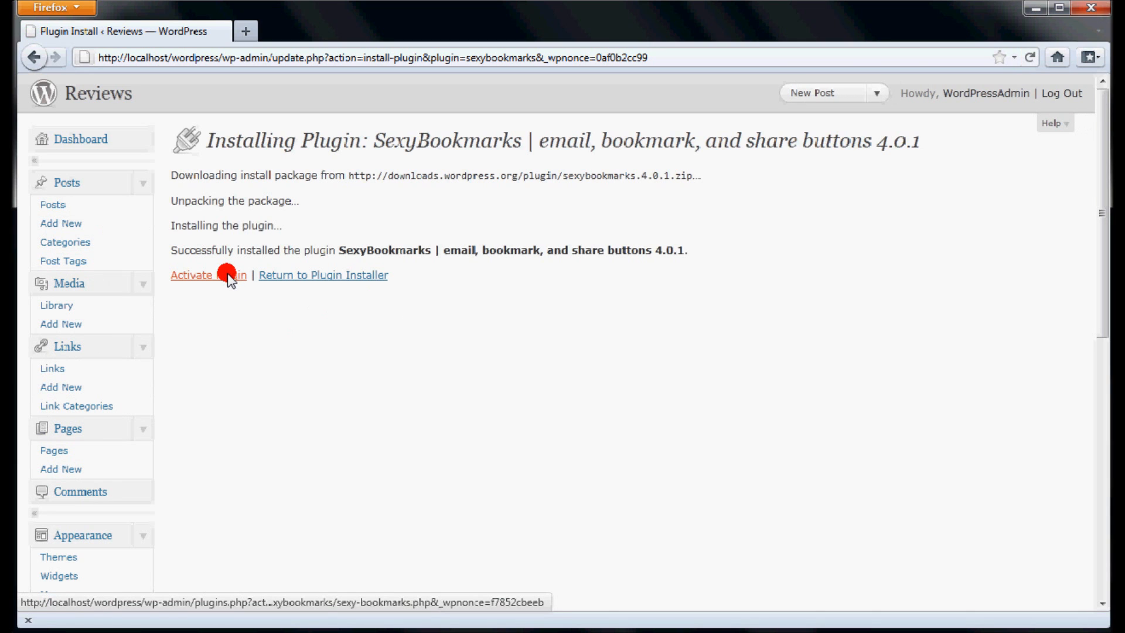
Step: Activate the newly installed SexyBookmarks 4.0.1 plugin
left_click(208, 274)
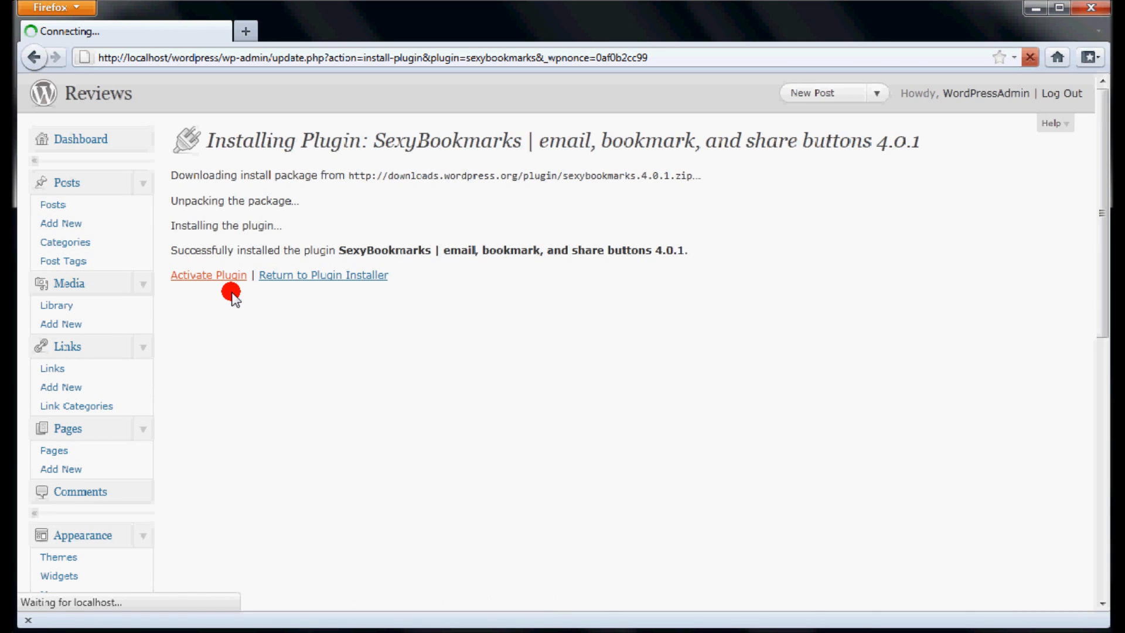
left_click(209, 274)
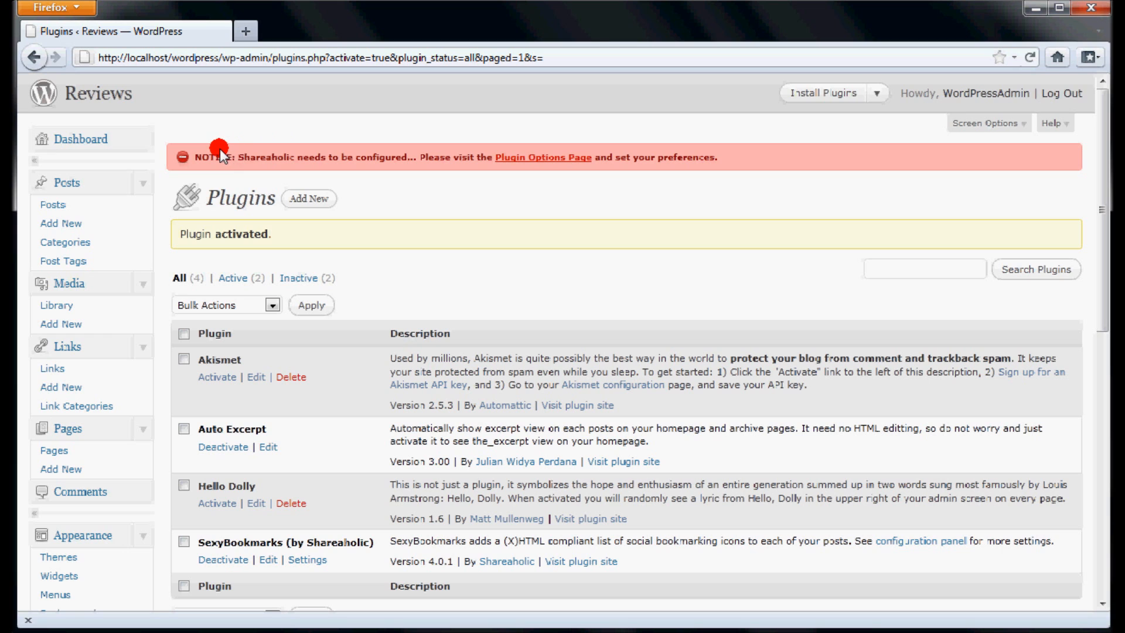
Step: Reach the SexyBookmarks settings page via the Shareaholic sidebar entry
scroll("down", 3)
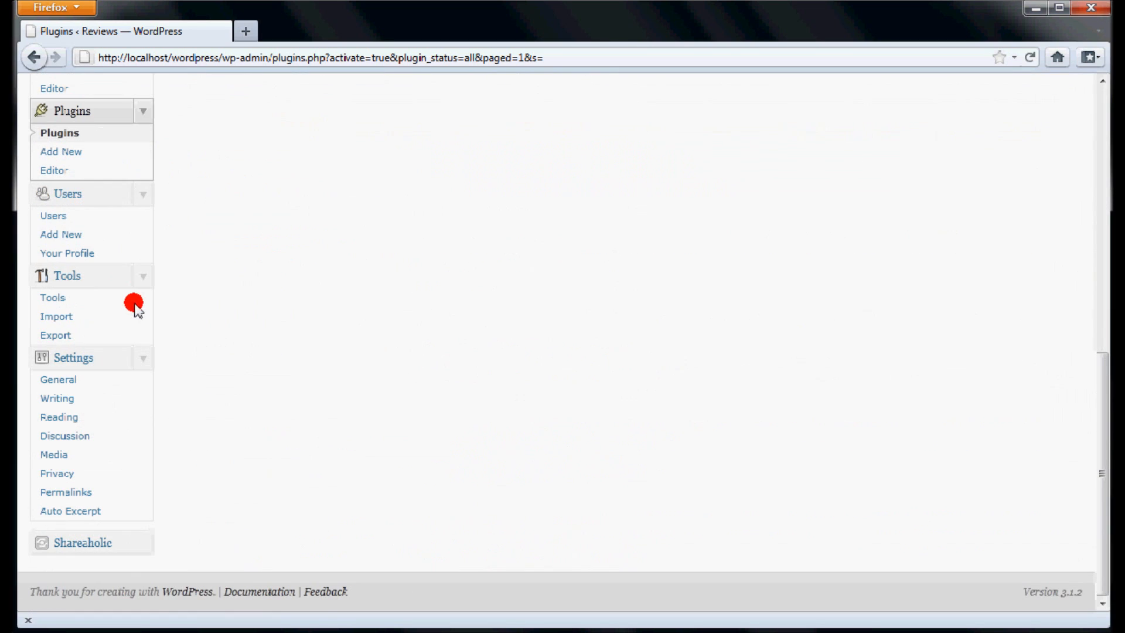
mouse_move(81, 543)
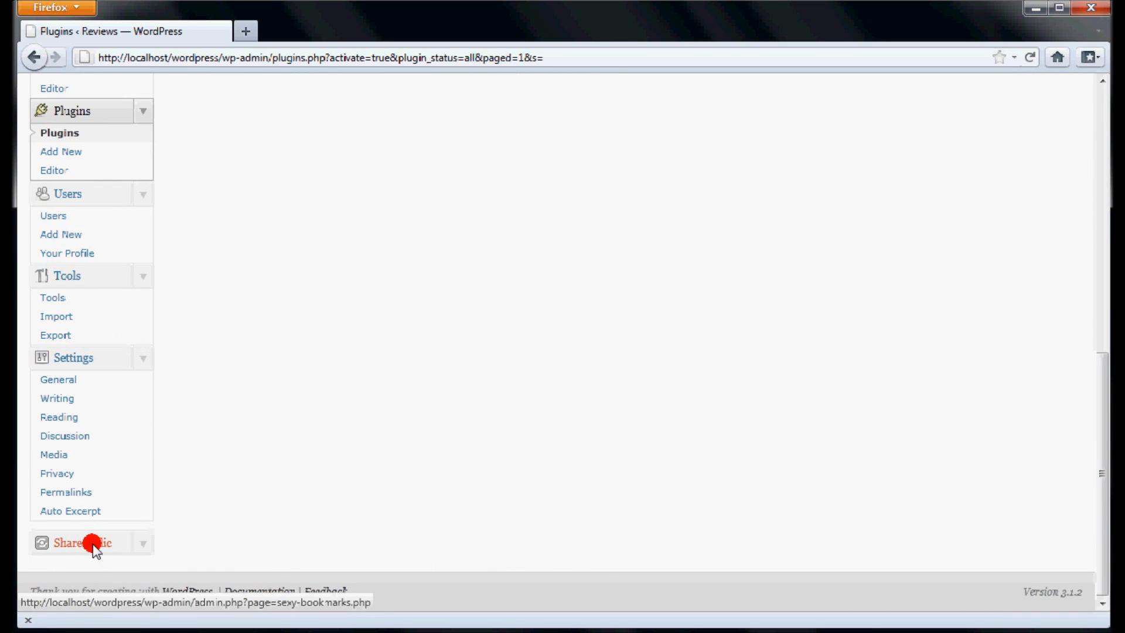
left_click(80, 543)
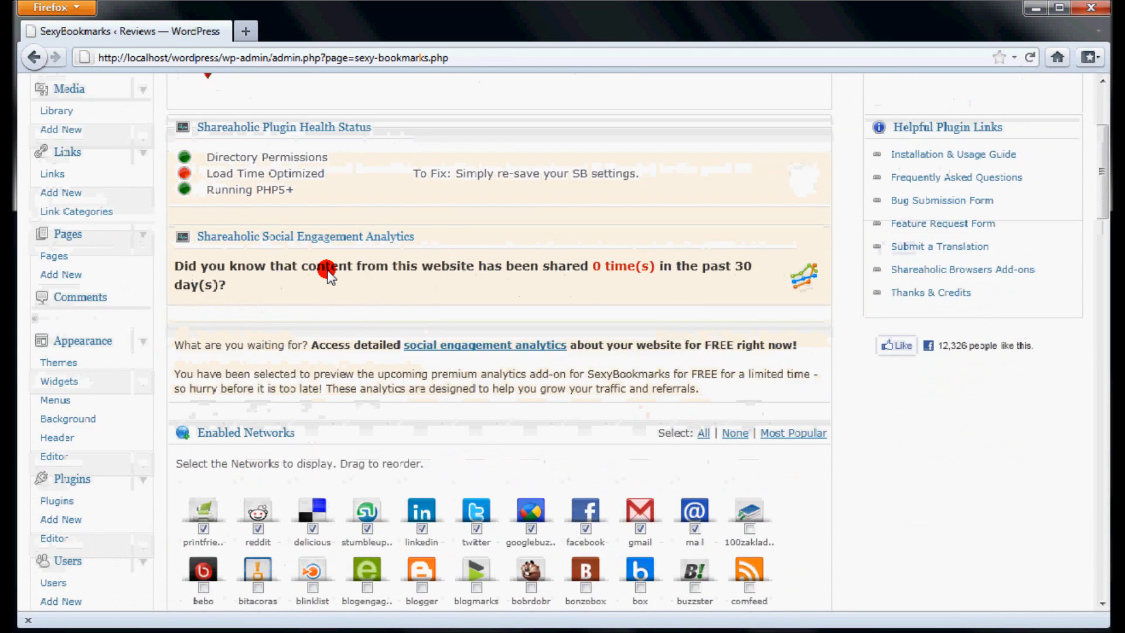
Step: Scroll to the Enabled Networks grid to enable and reorder networks like tumblr and zabox
scroll("down", 3)
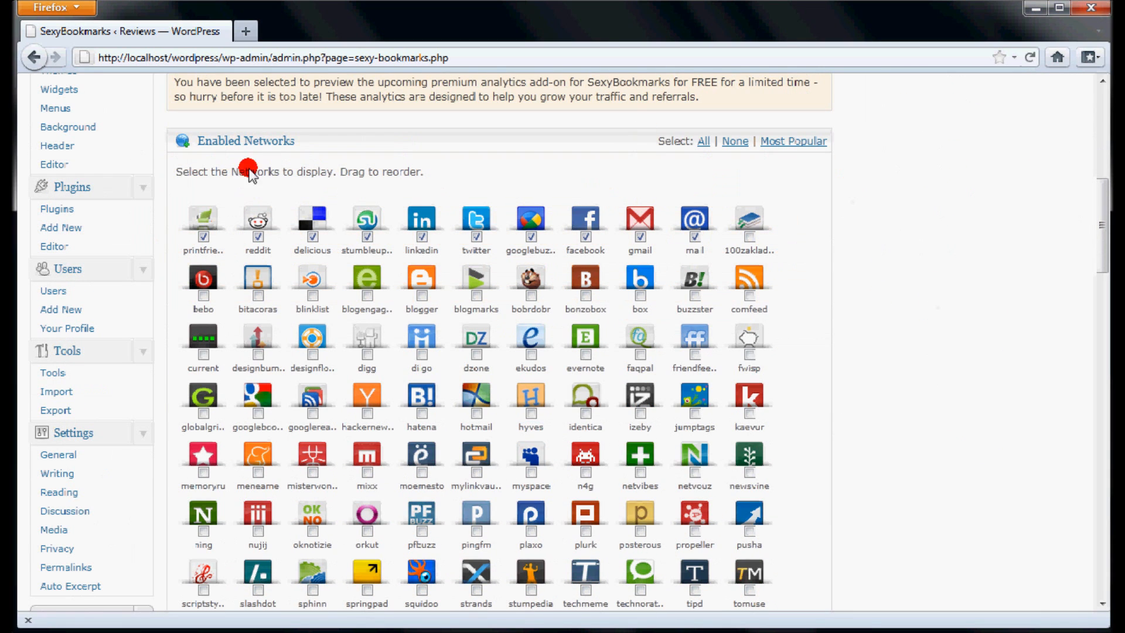
mouse_move(422, 293)
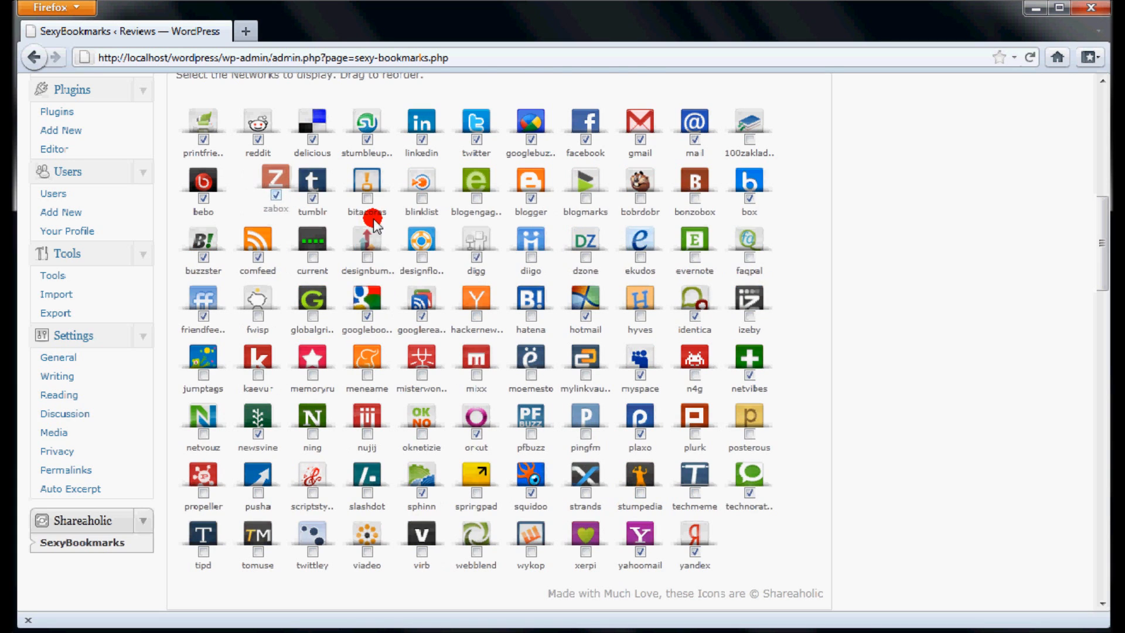
Step: Set Include Facebook Like Button to Yes and keep Google (goo.gl) as the URL shortener
scroll("down", 3)
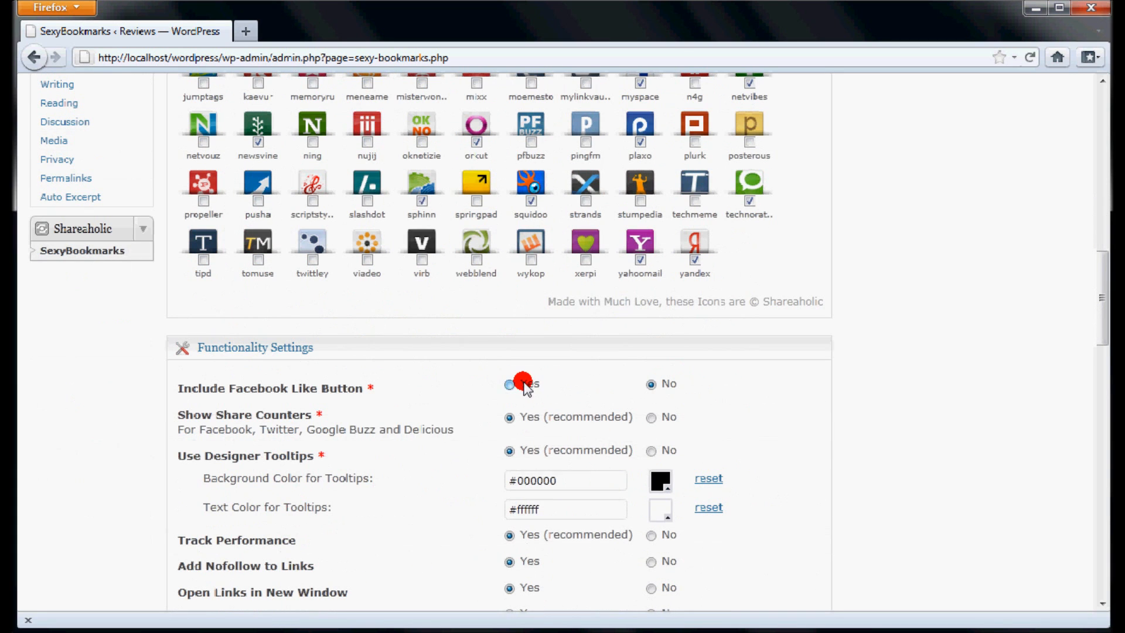
left_click(509, 384)
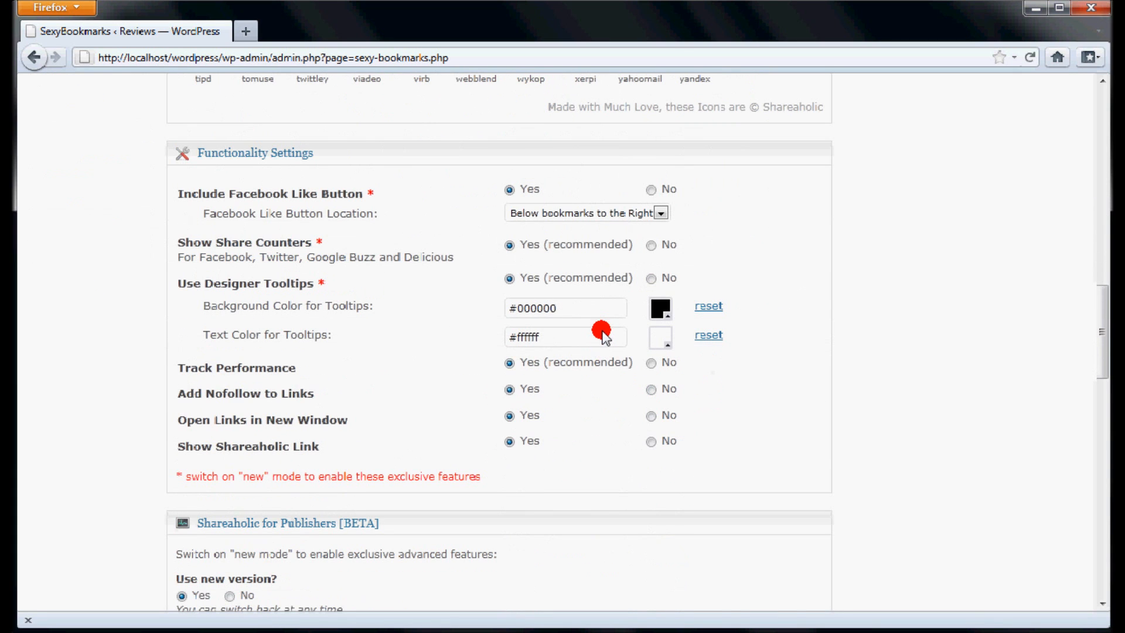
scroll("down", 3)
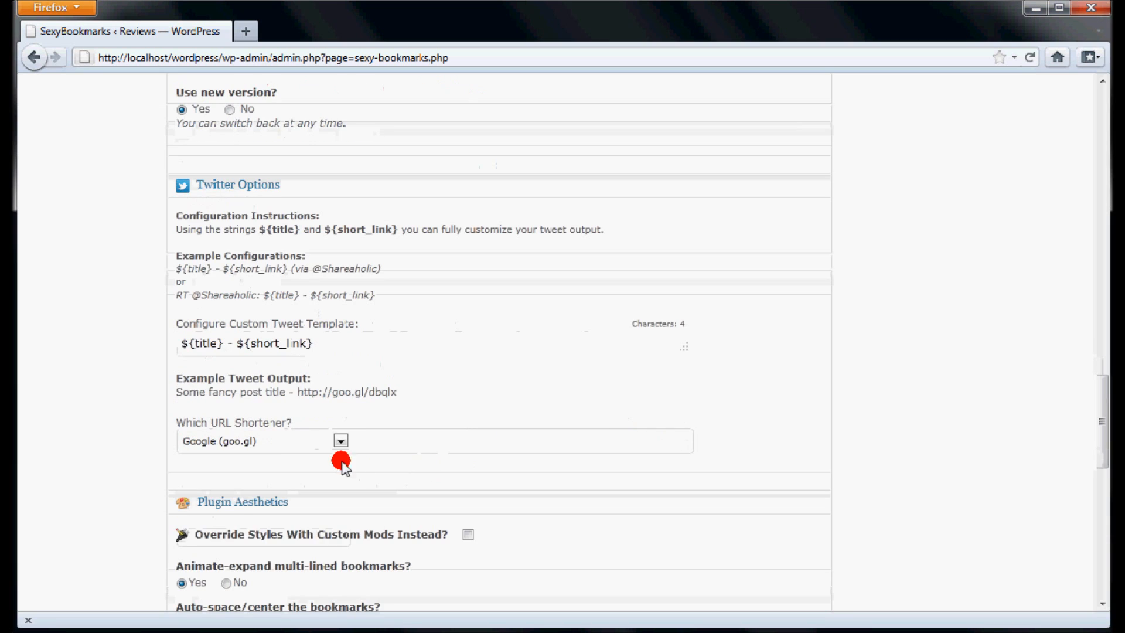
left_click(340, 441)
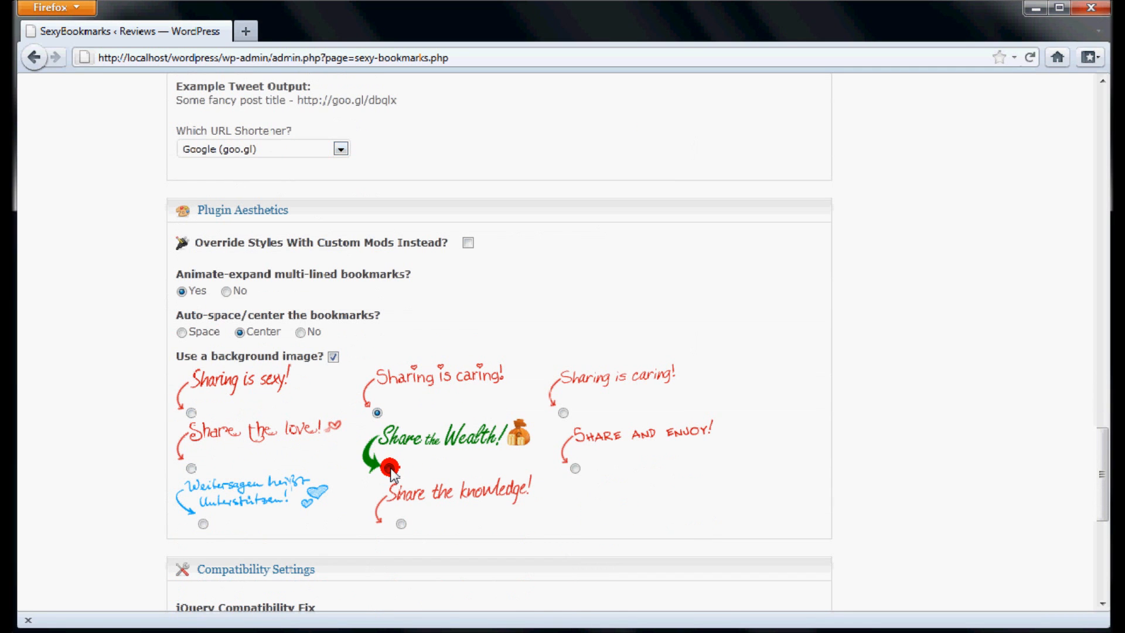
Step: Scroll to Compatibility Settings so scripts can be set to load in the footer
scroll("down", 3)
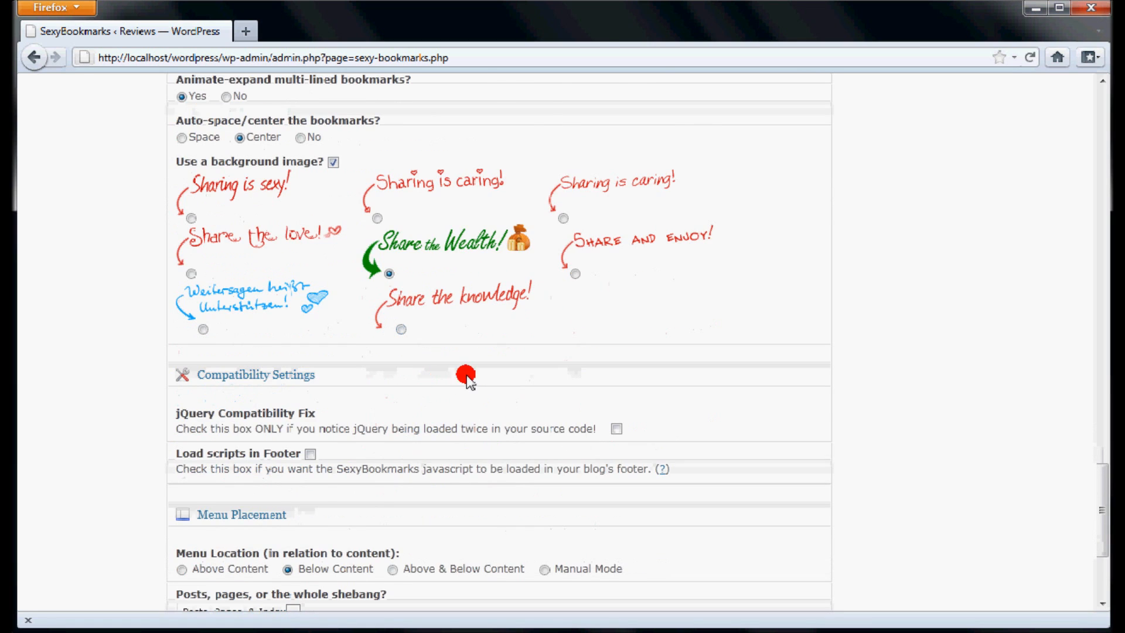
scroll("down", 3)
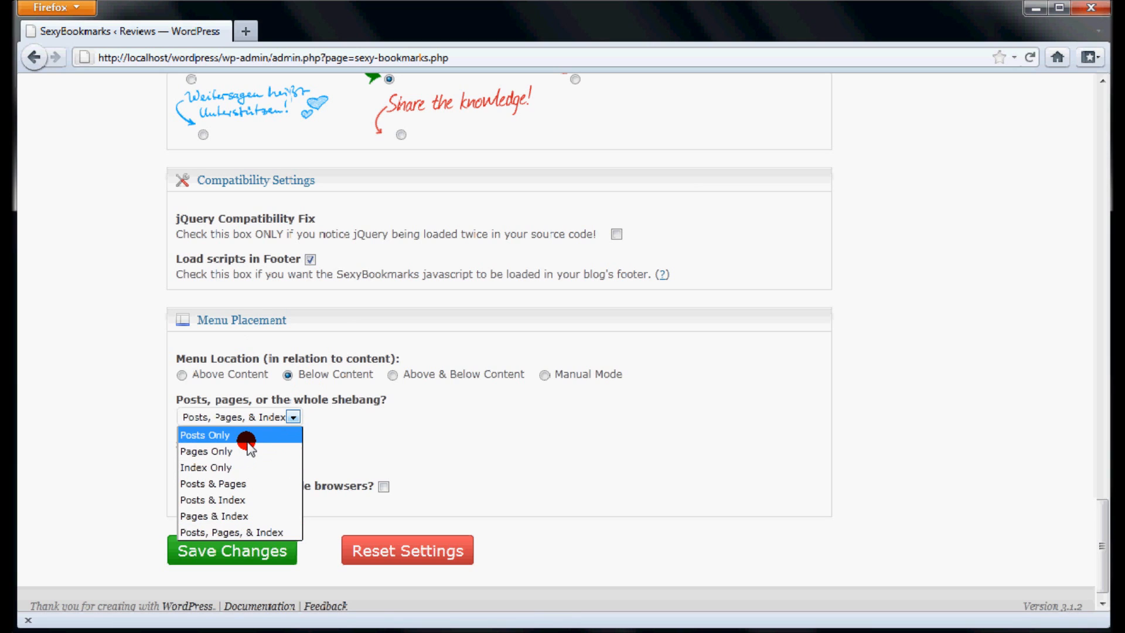
mouse_move(250, 500)
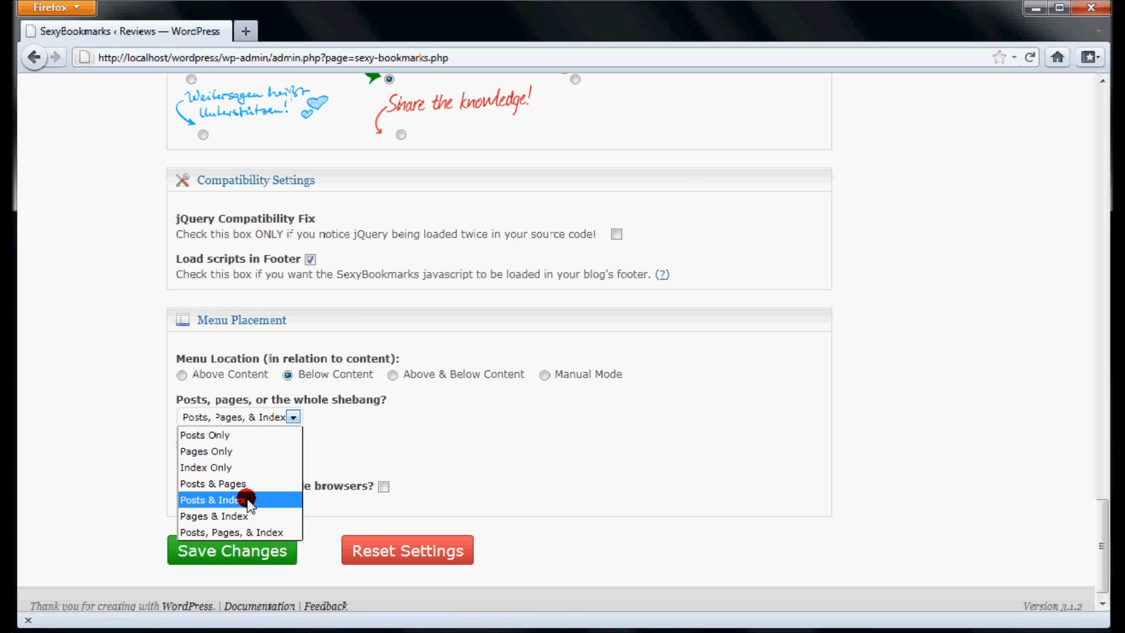
Step: Show the share menu on Posts & Index and in RSS feeds, hidden from mobile browsers
left_click(216, 499)
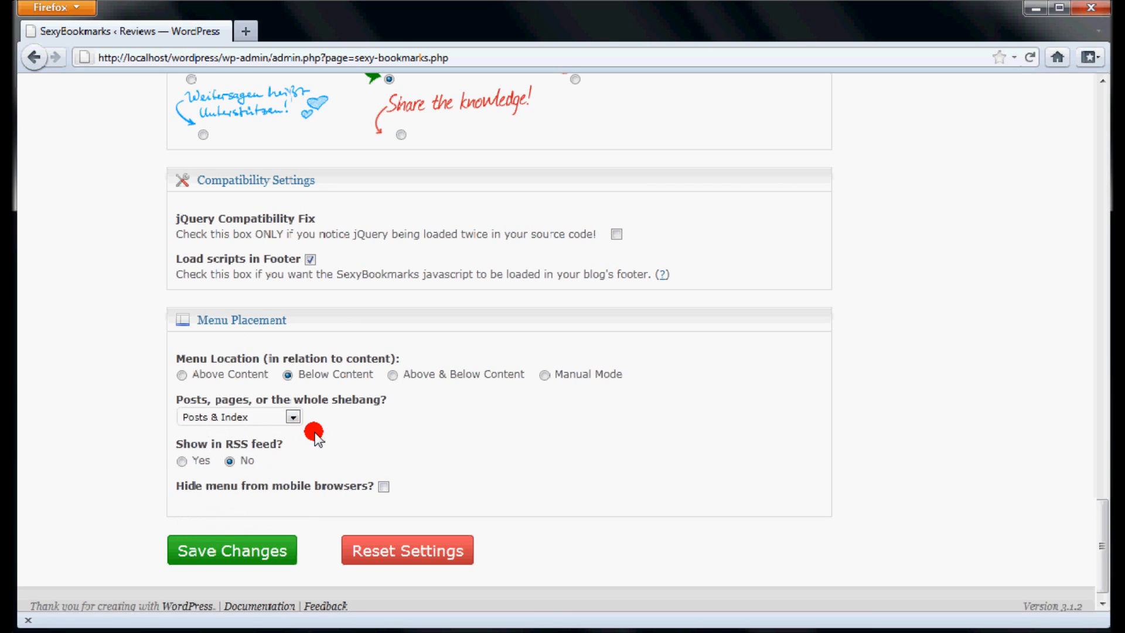
left_click(183, 460)
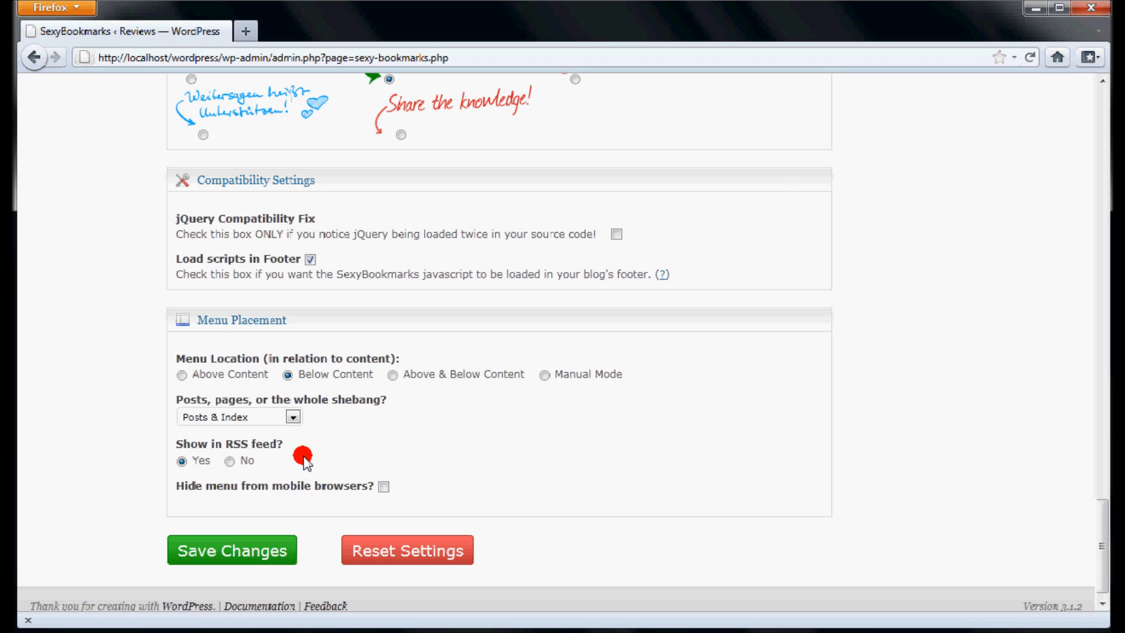
mouse_move(386, 490)
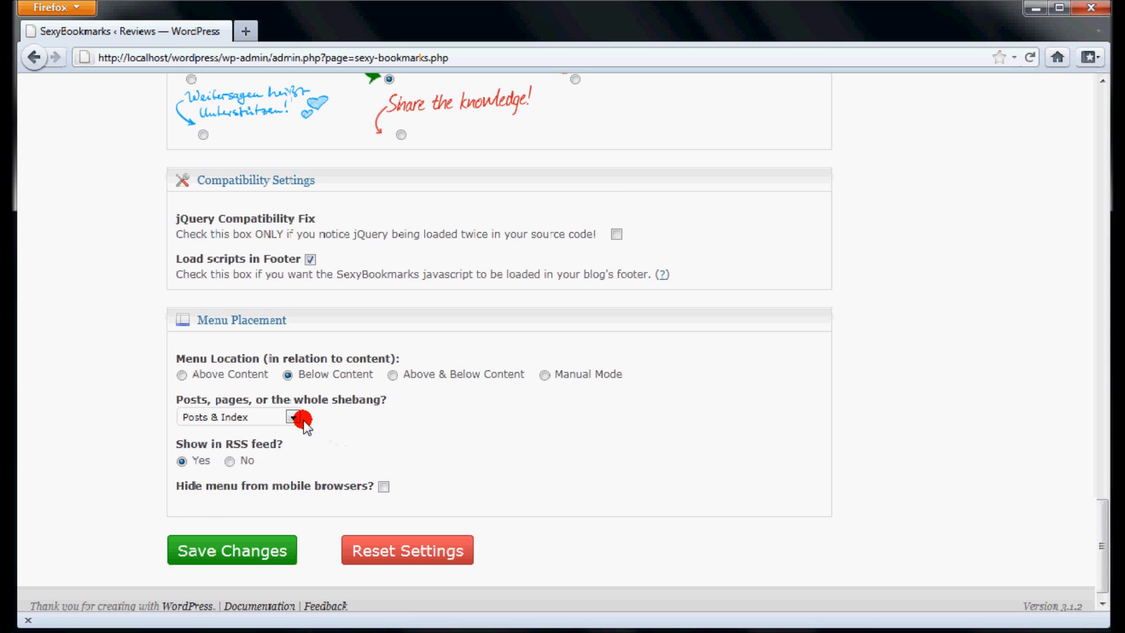
mouse_move(406, 436)
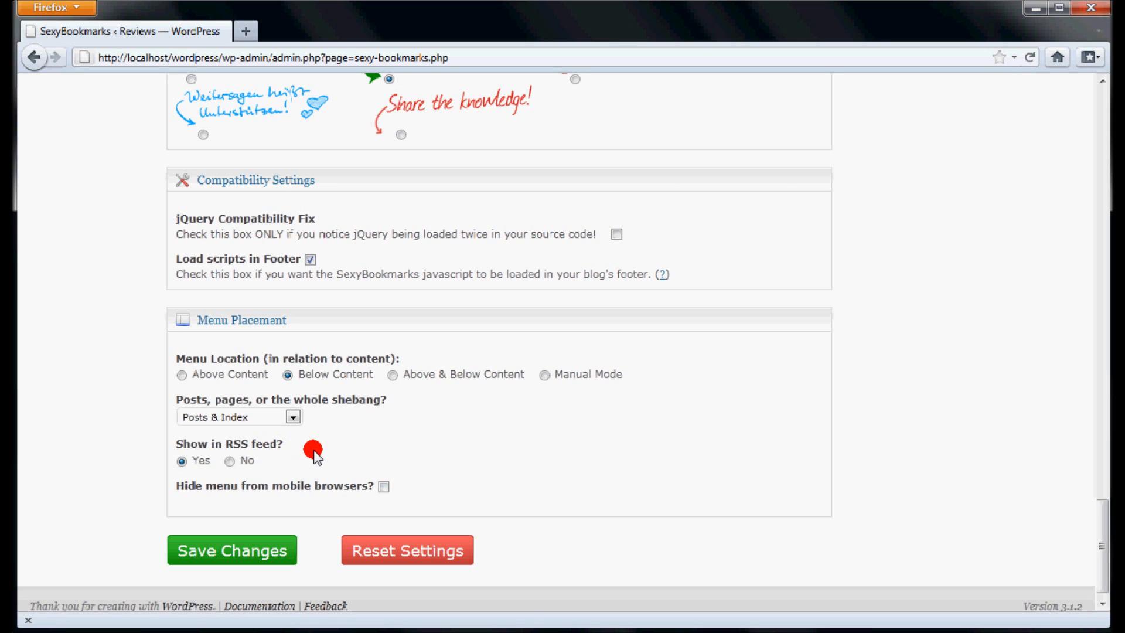
mouse_move(382, 491)
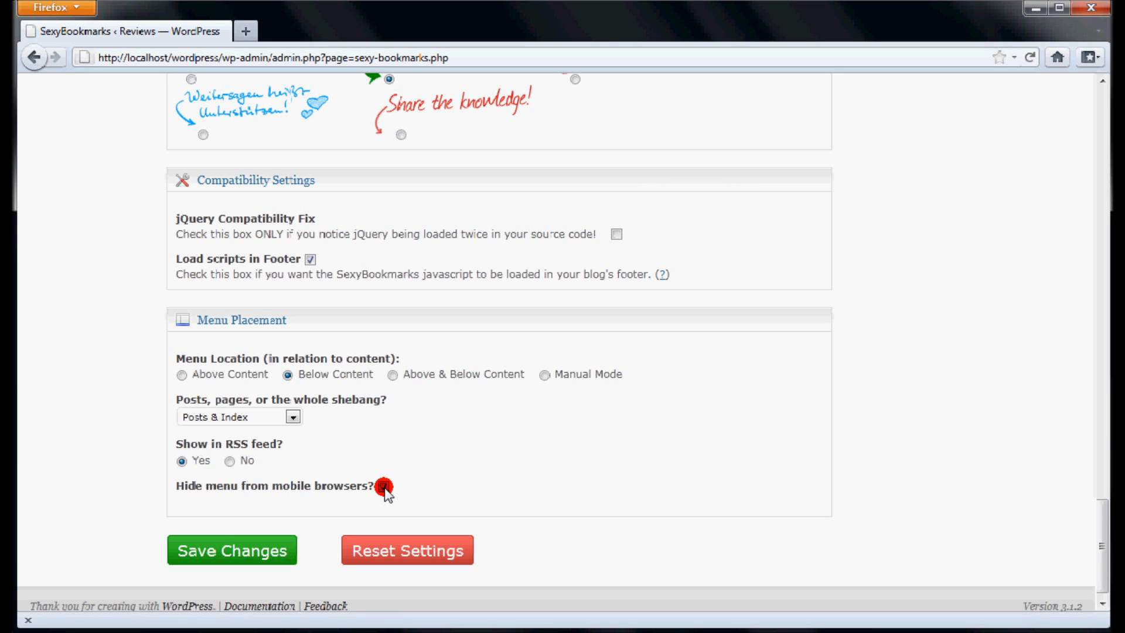
left_click(384, 486)
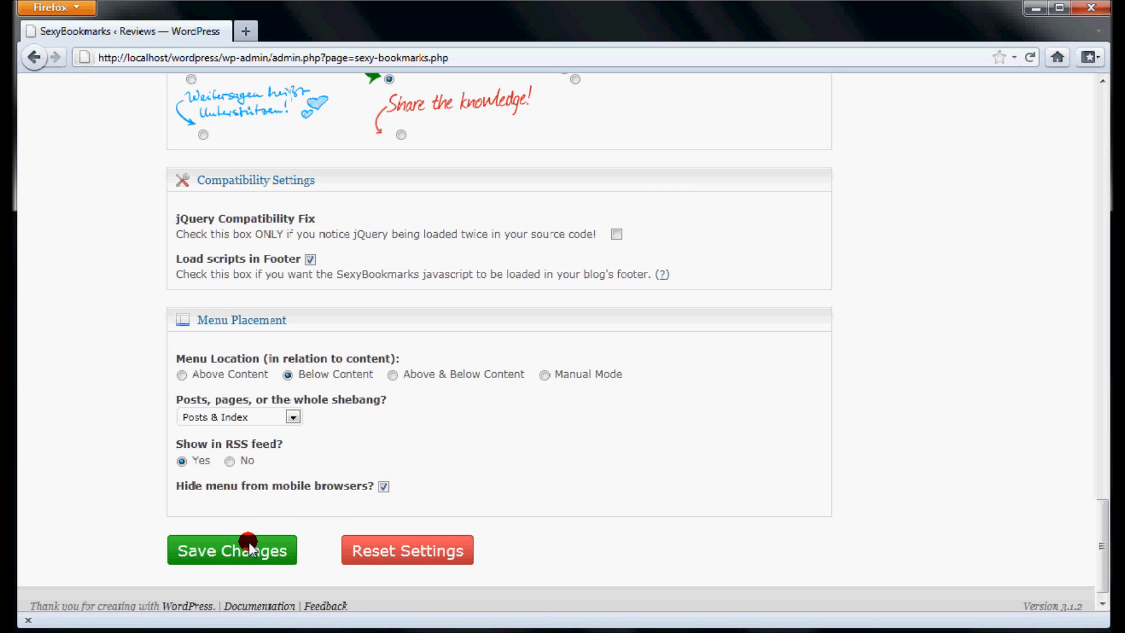
Step: Scroll up to save the SexyBookmarks settings and reach the site's front page
scroll("up", 3)
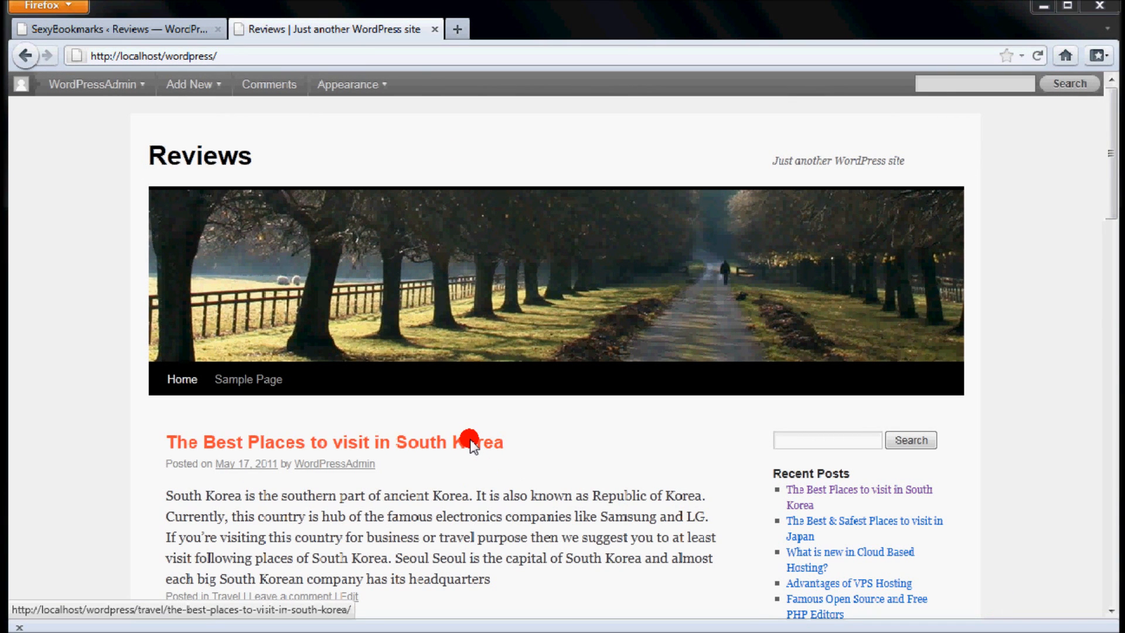
Step: Open 'The Best Places to visit in South Korea' post to see the Share the Wealth! buttons
left_click(333, 442)
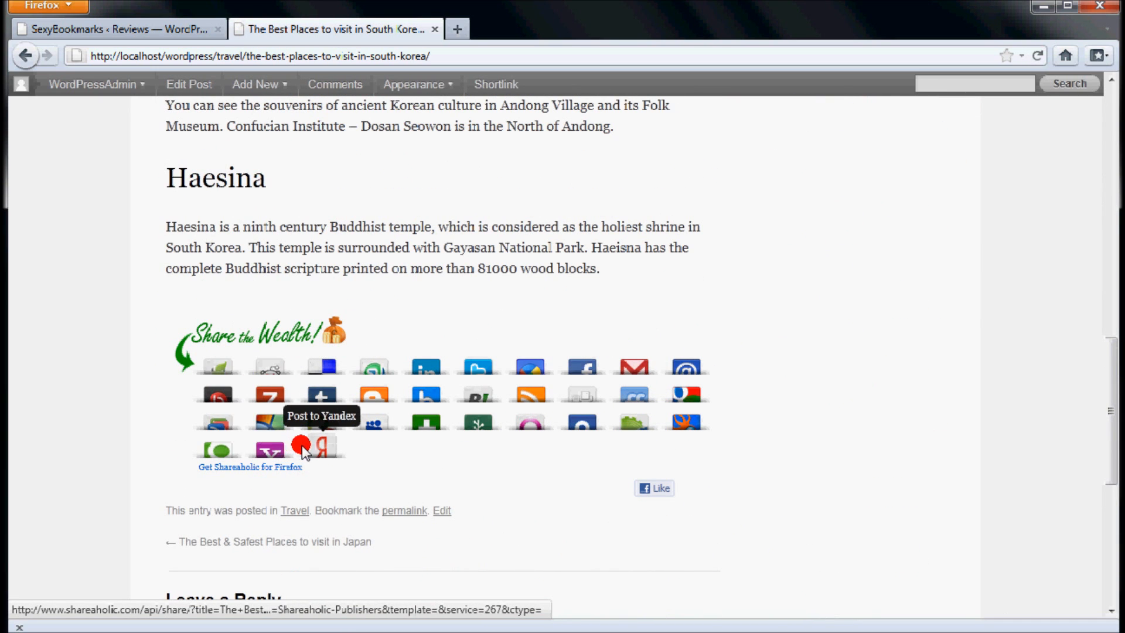
mouse_move(443, 369)
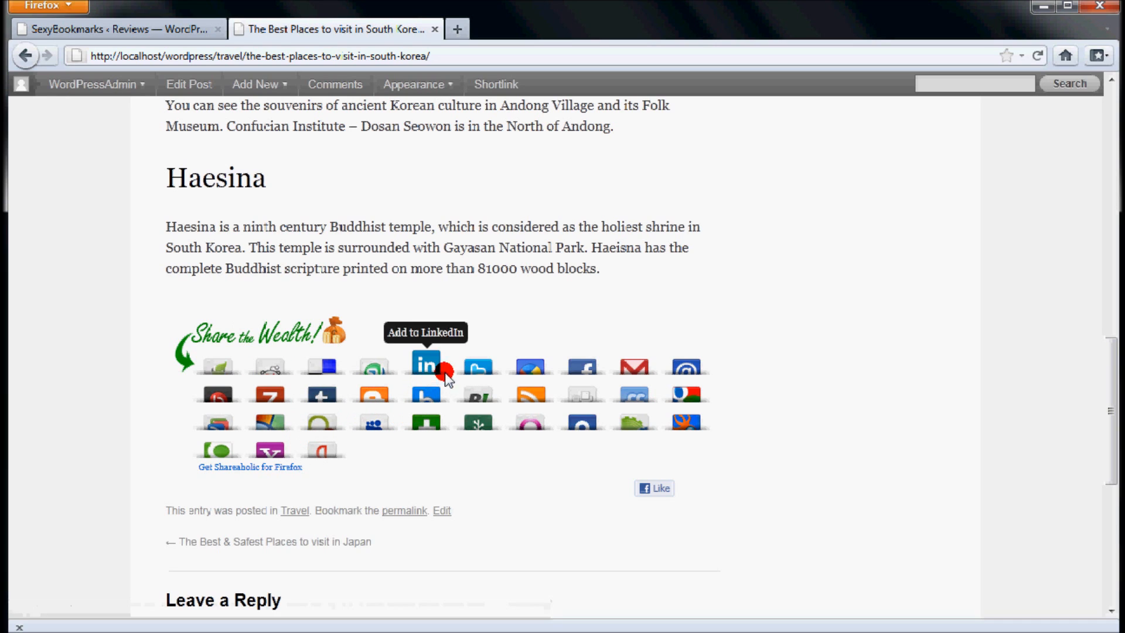
mouse_move(581, 417)
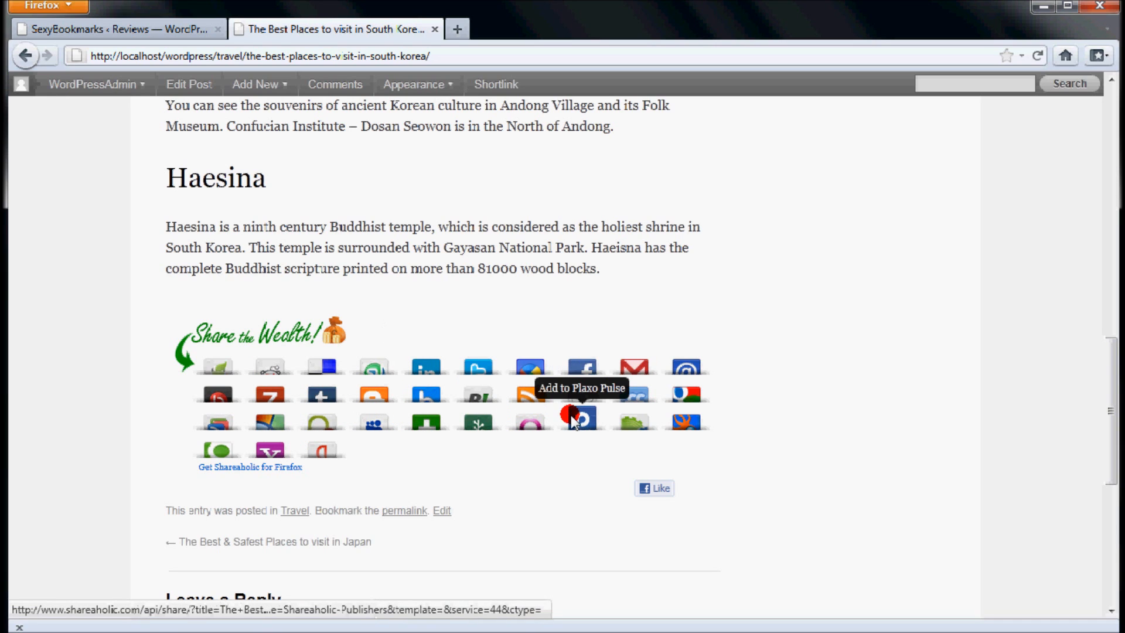
mouse_move(634, 368)
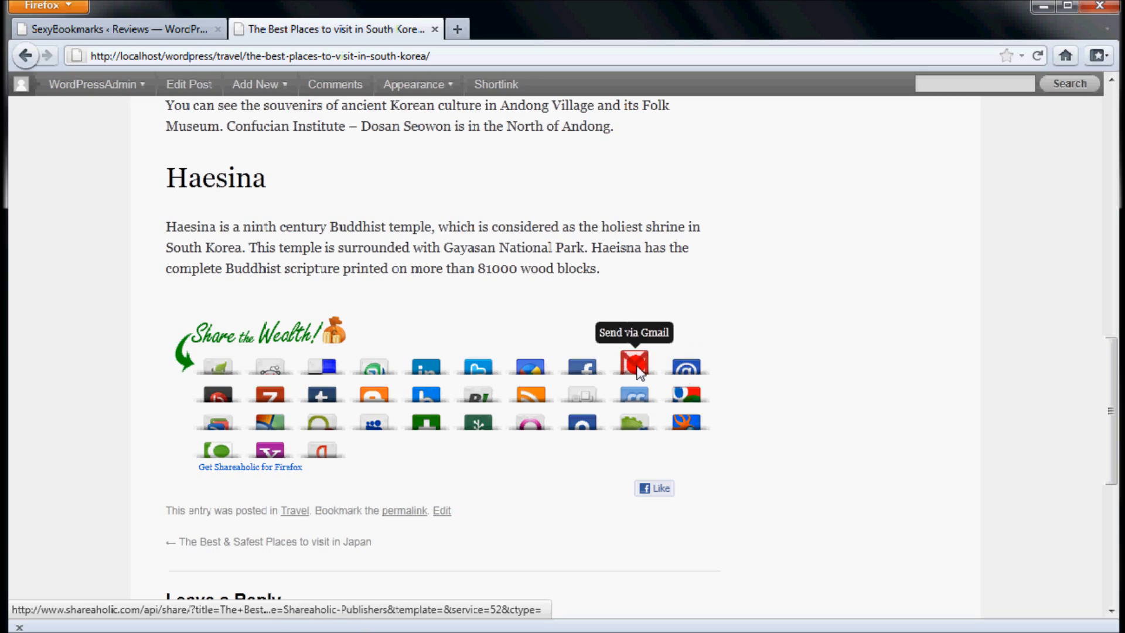